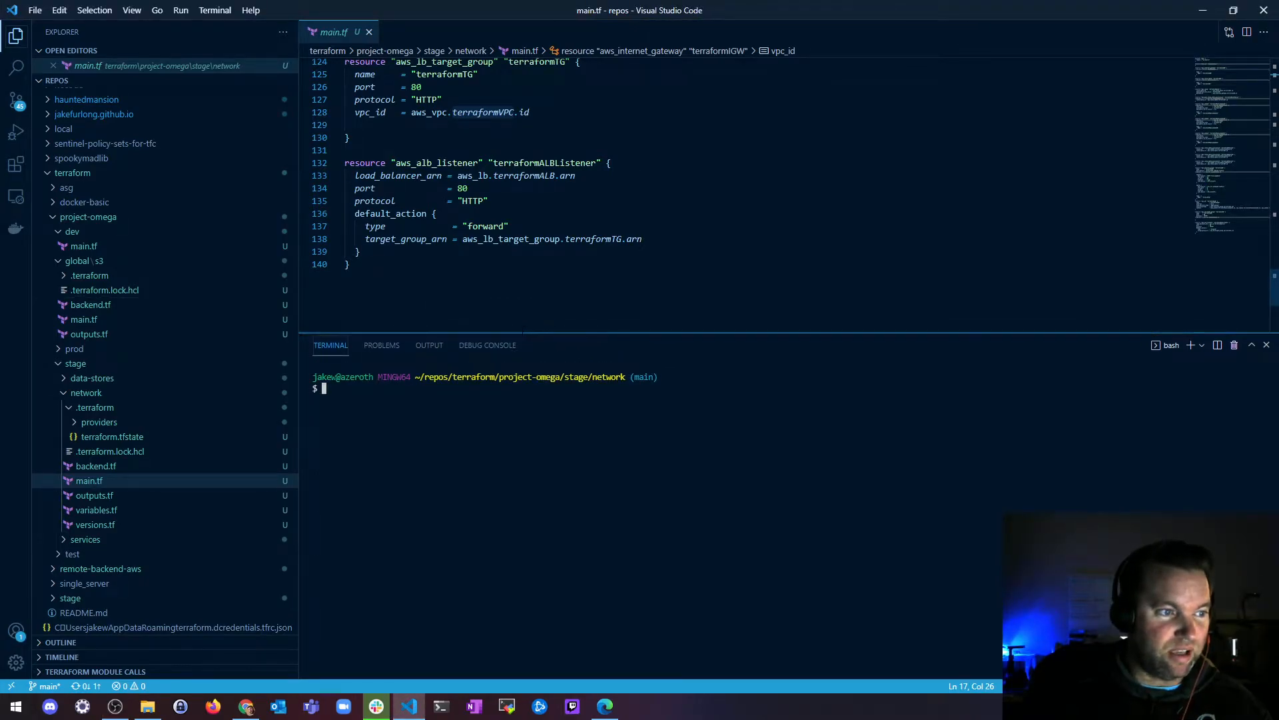
mouse_move(487, 345)
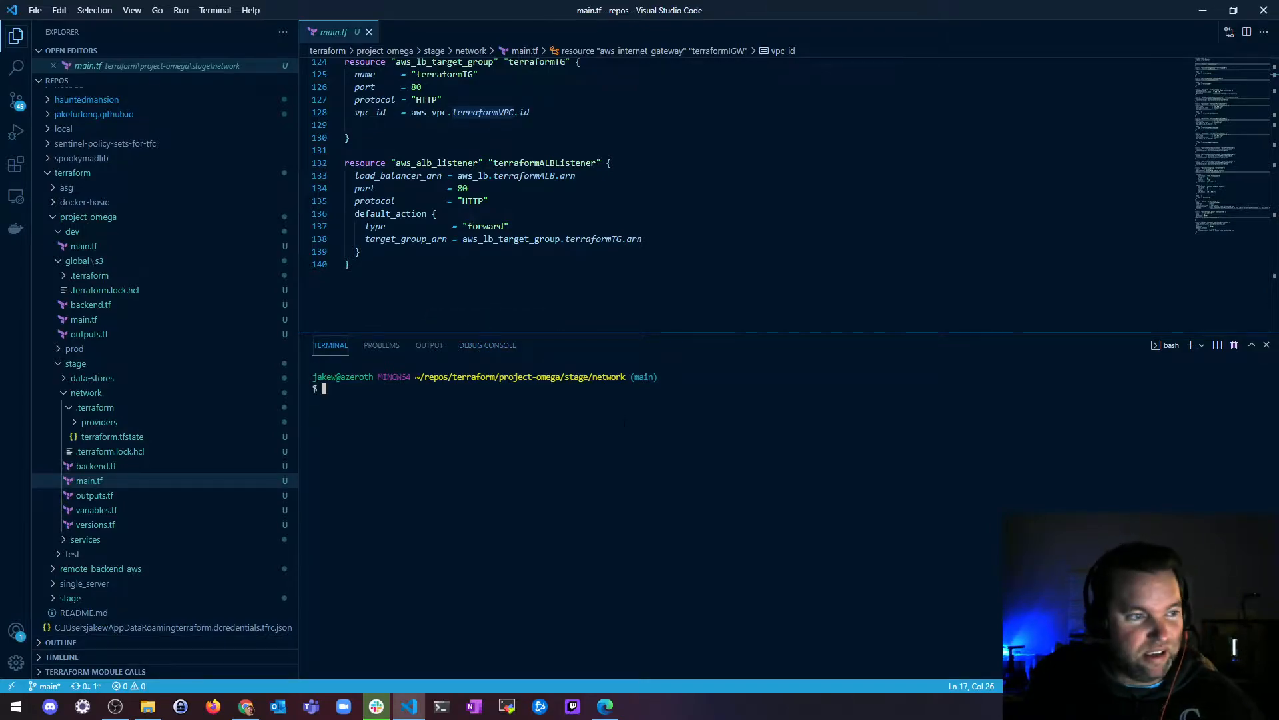
Run terraform fmt and terraform validate on the network configuration.
text(te)
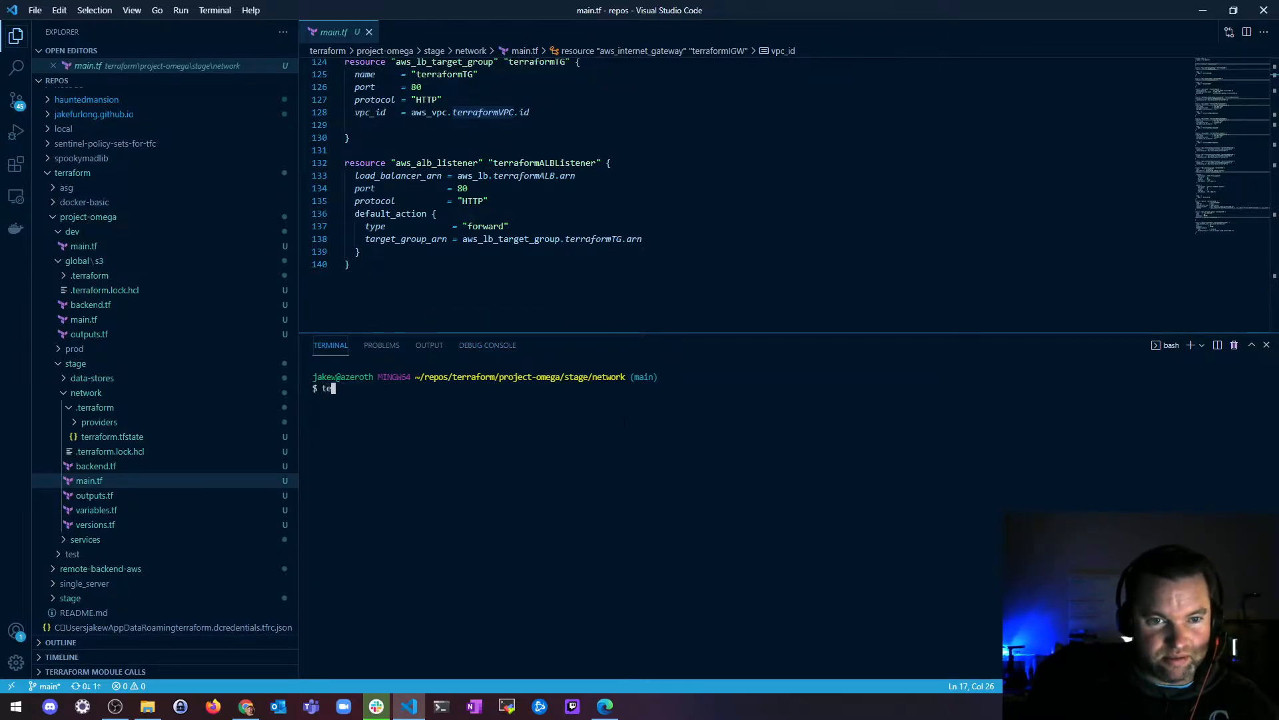
text(rraform)
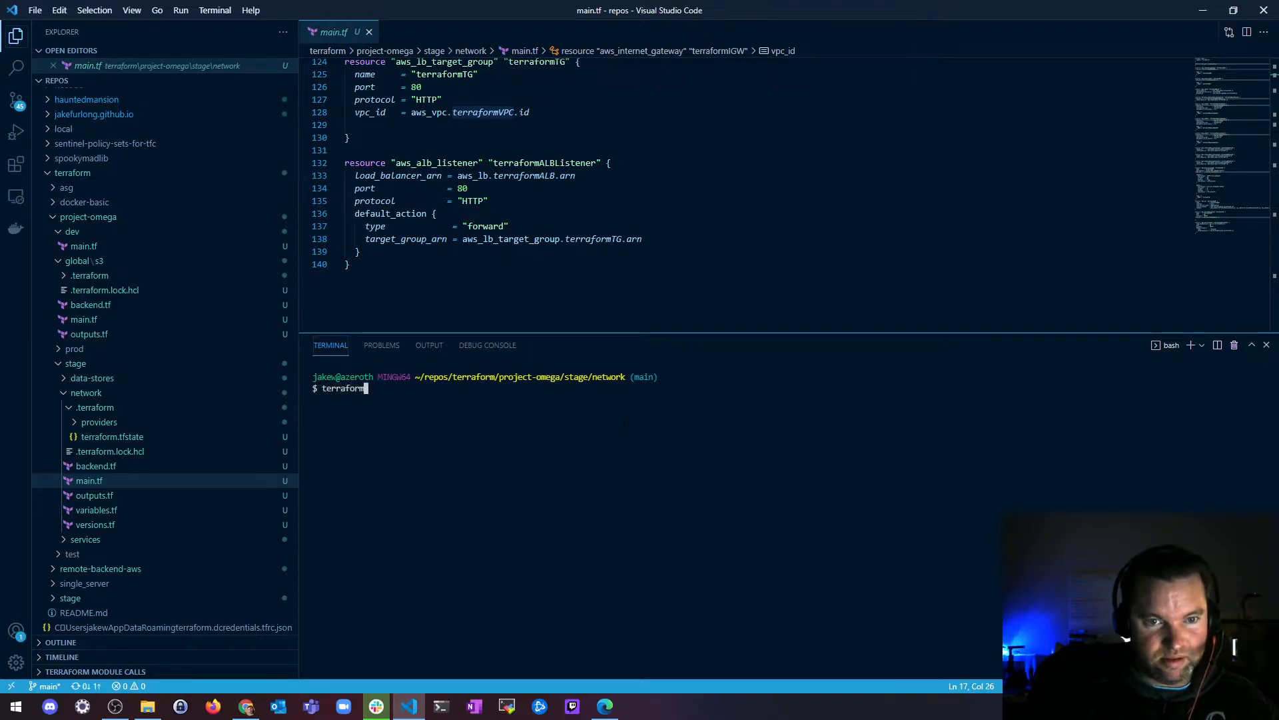
key(Return)
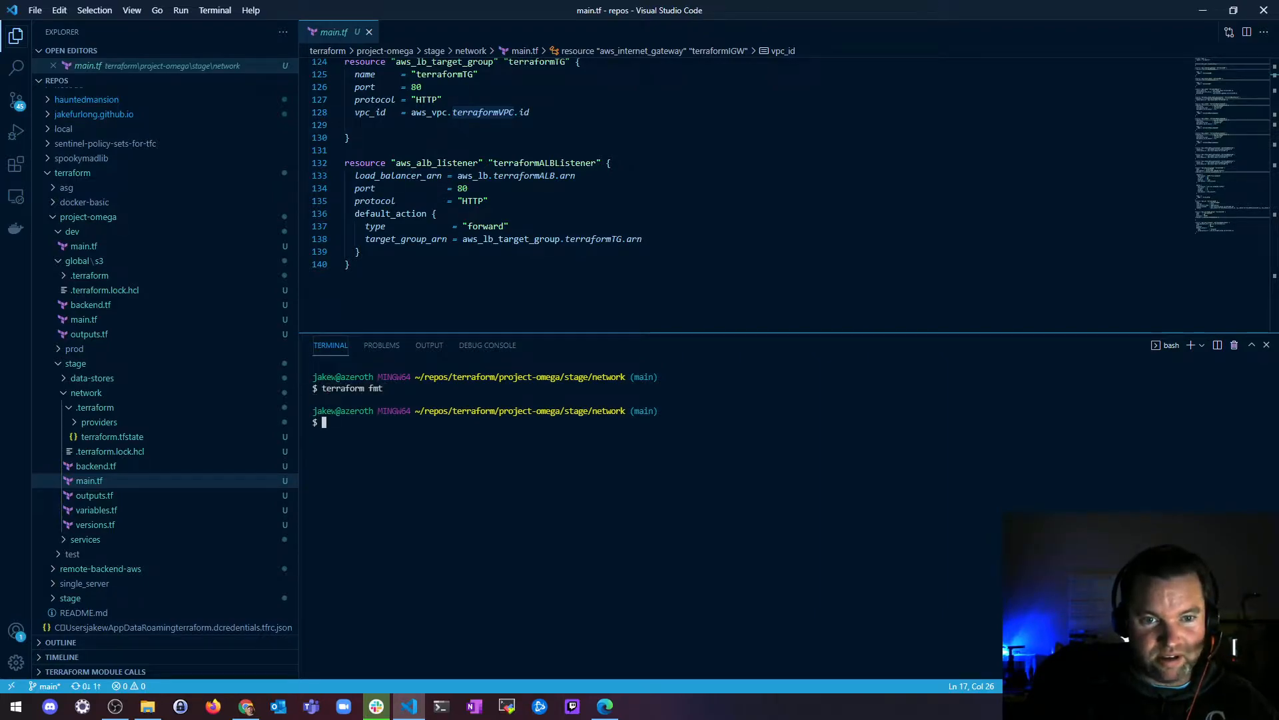
text(terraform validate)
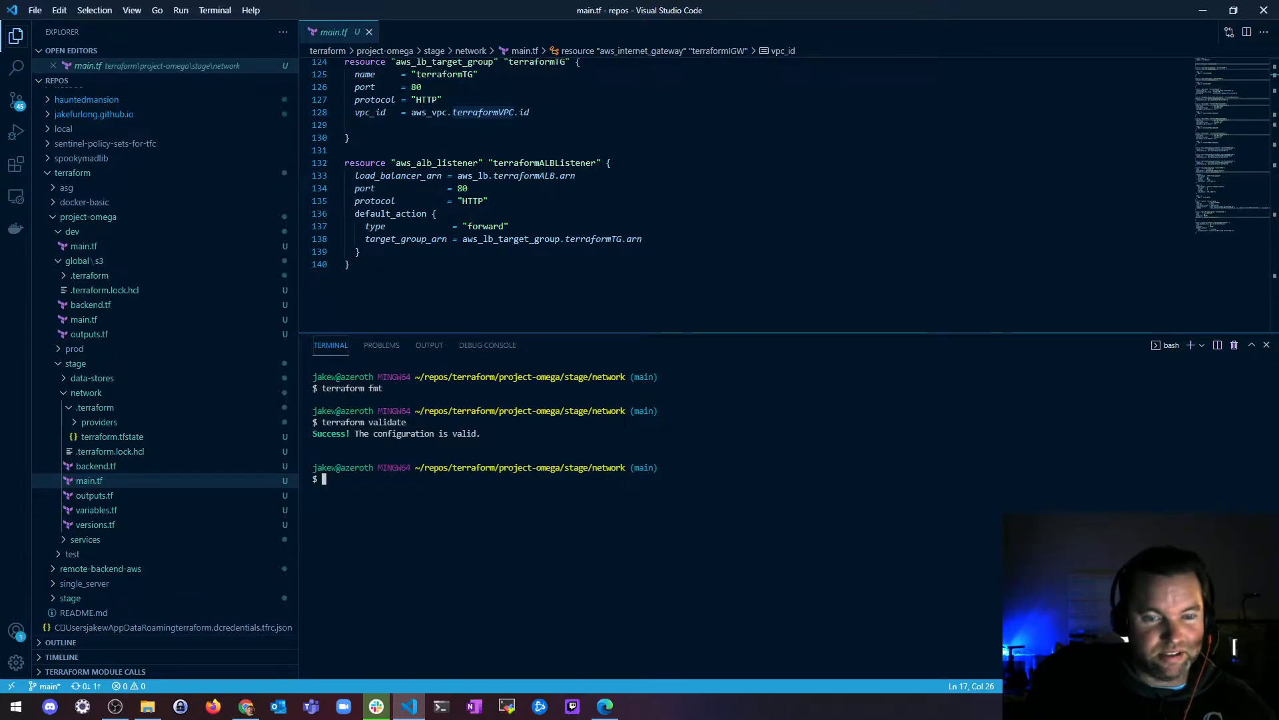
text(terraform plan)
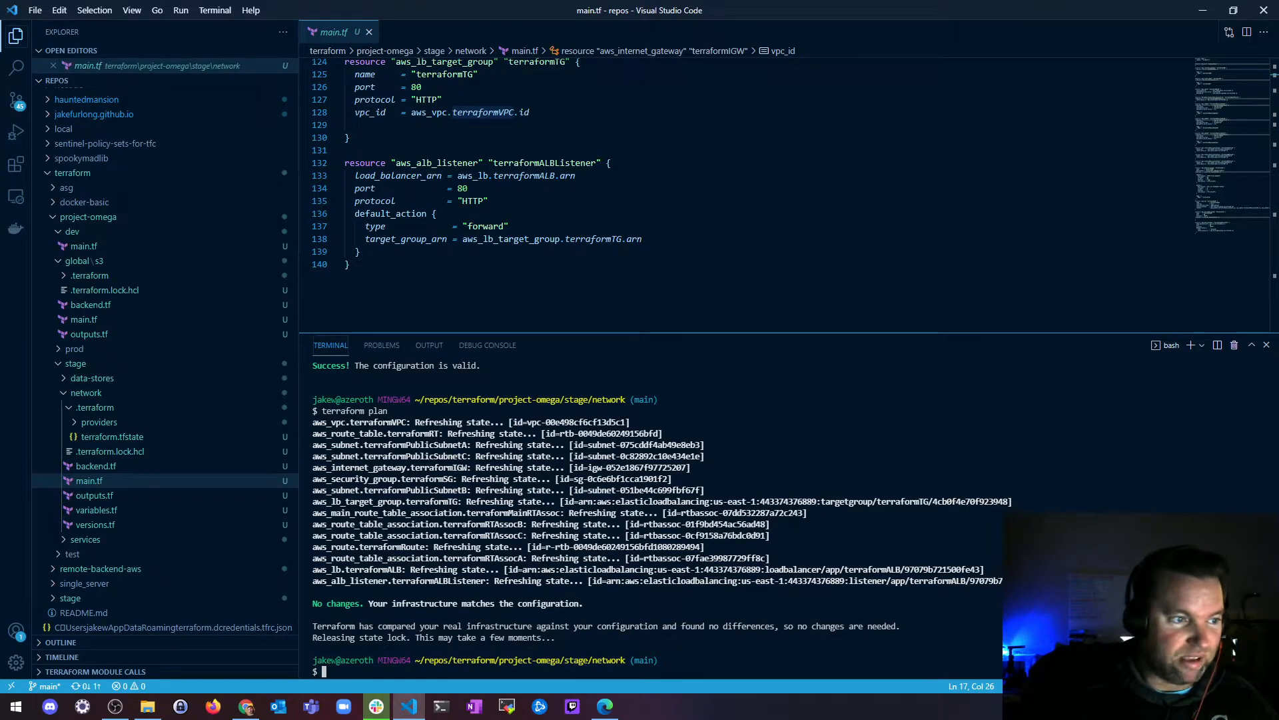
Run terraform plan to confirm no changes, begin a taint command, then clear the terminal.
text(terraform)
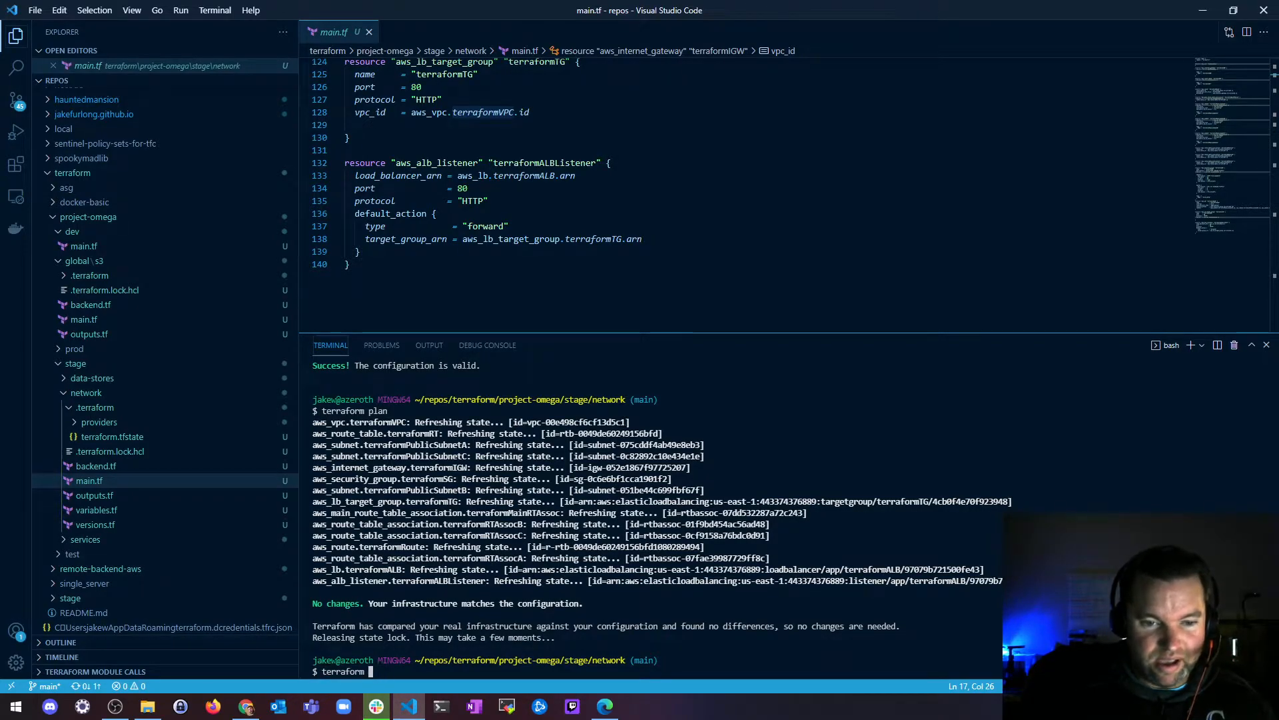
text(taint)
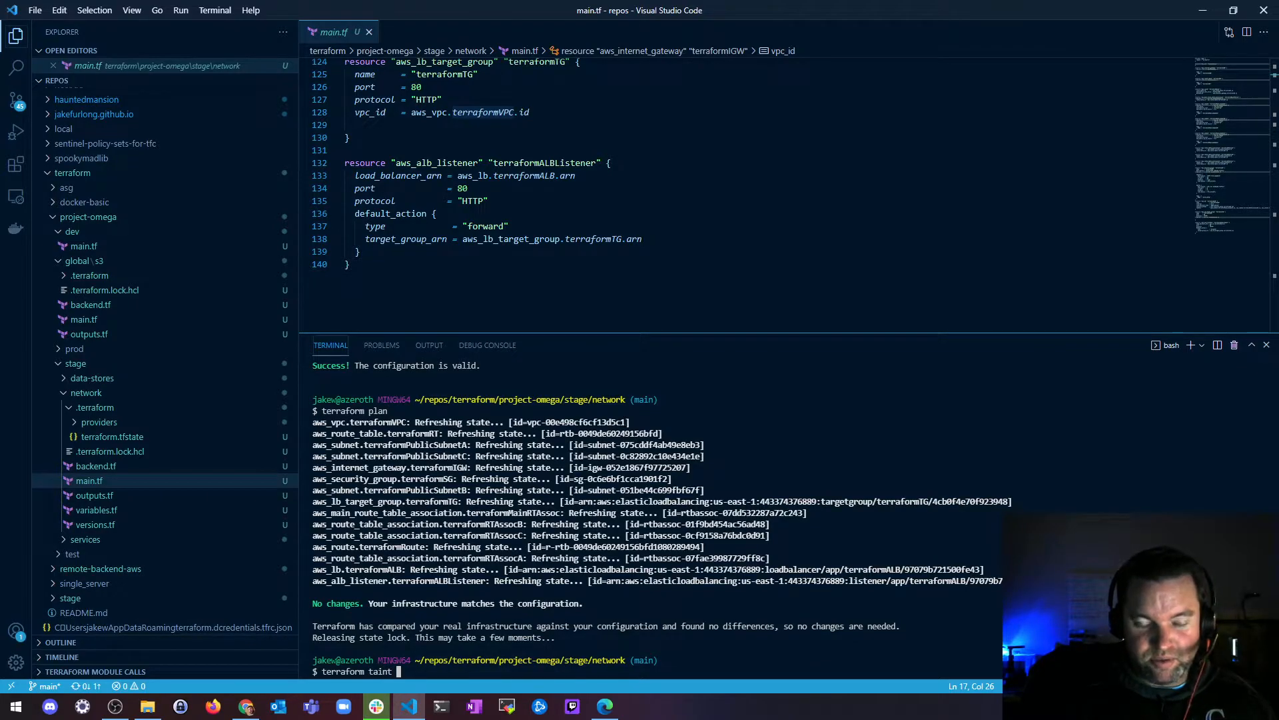
key(Return)
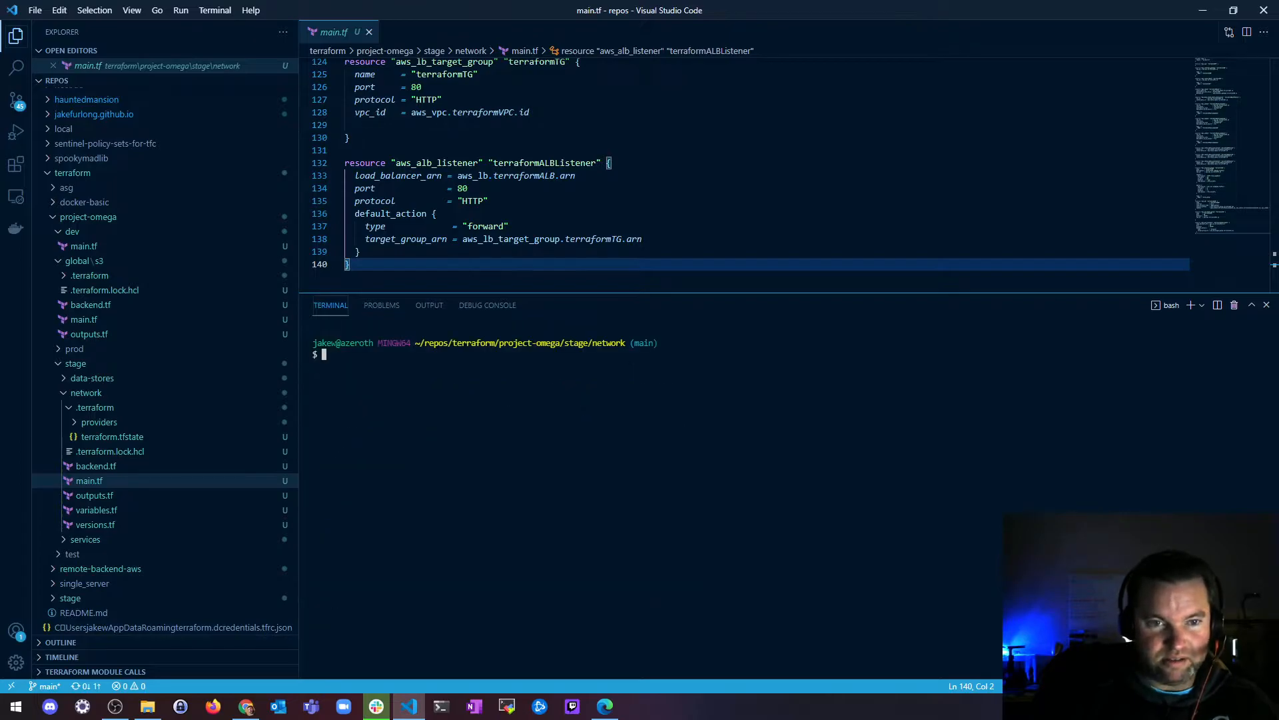
Taint aws_alb_listener.terraformALBListener with terraform taint.
text(terraform)
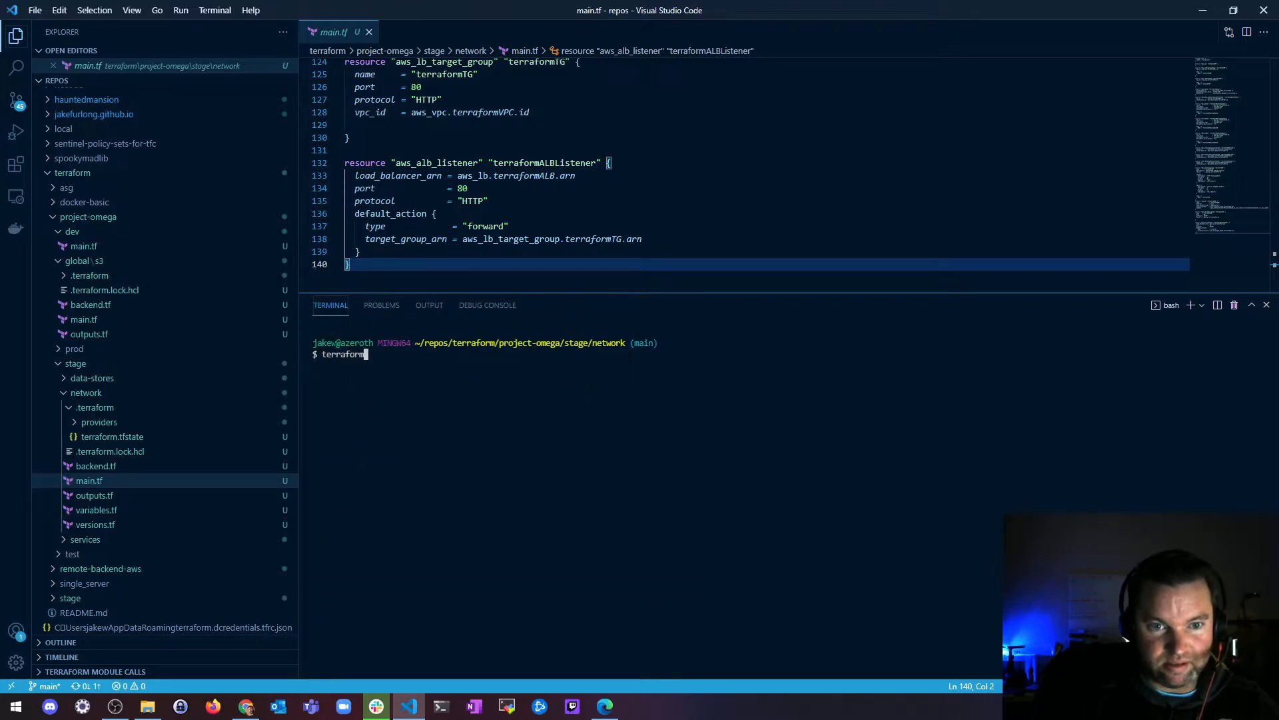
text(taint aws_alb_listener)
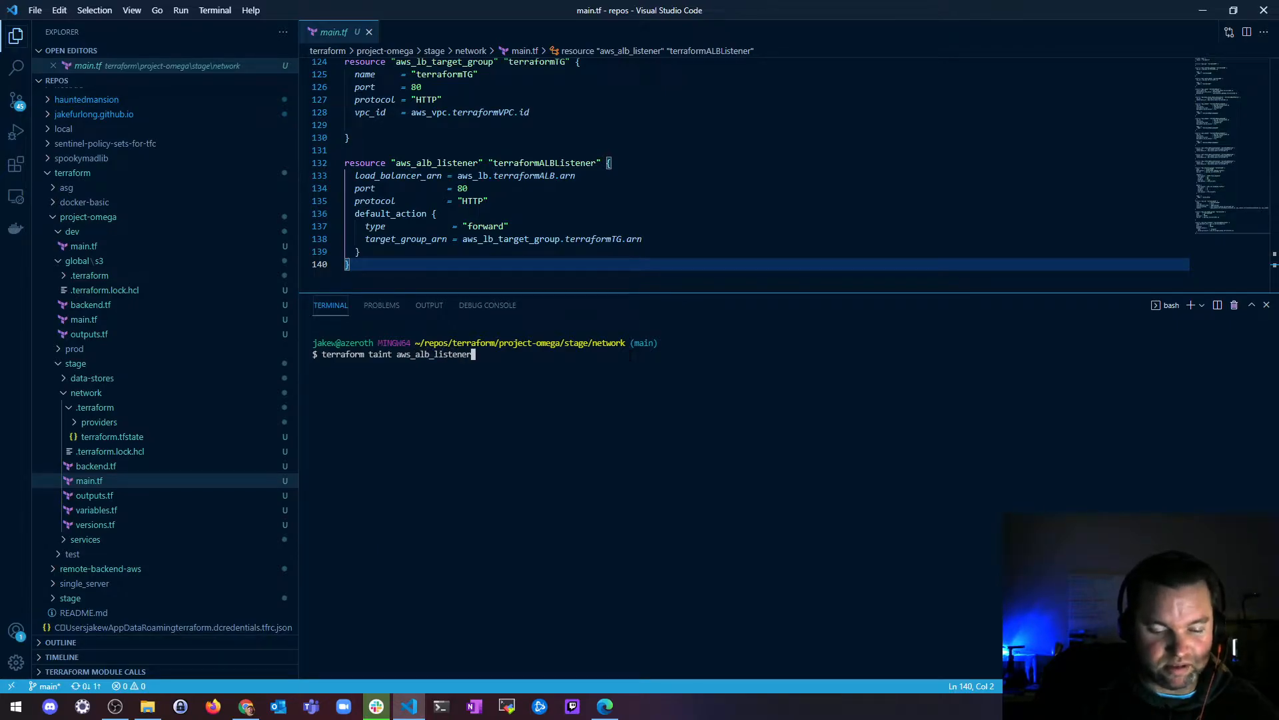
text(.terrafor)
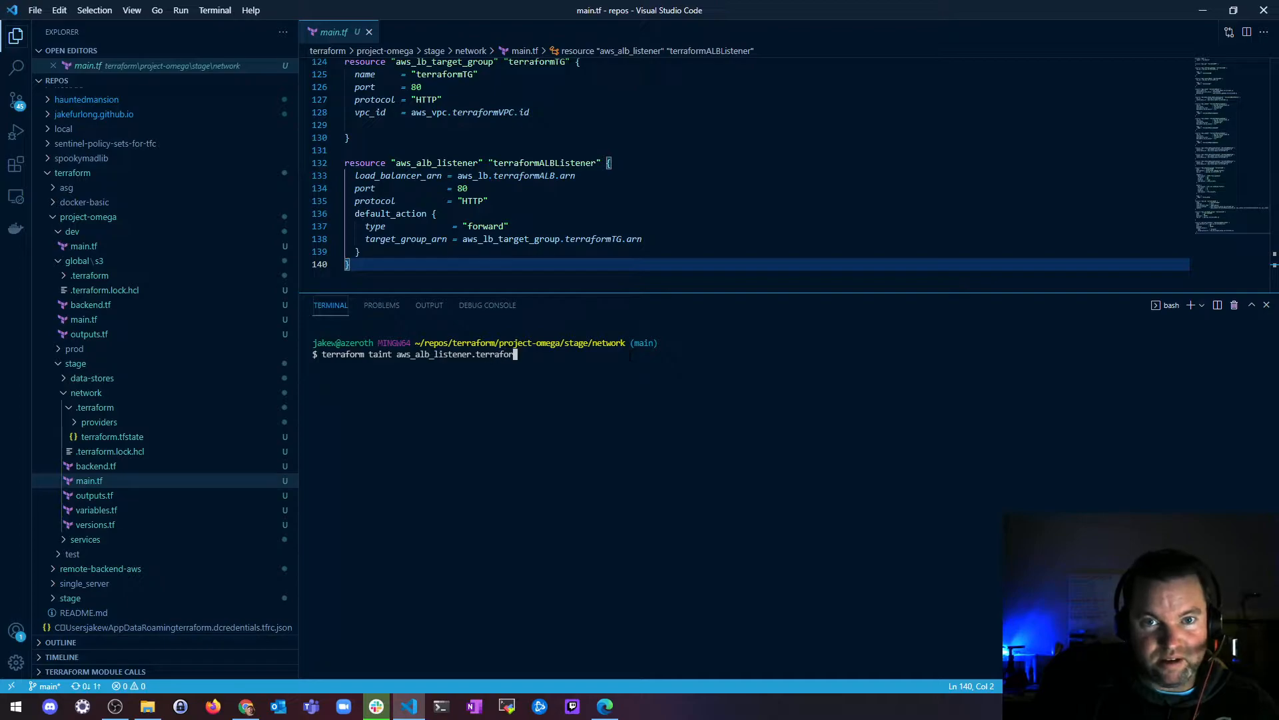
text(ALBLi)
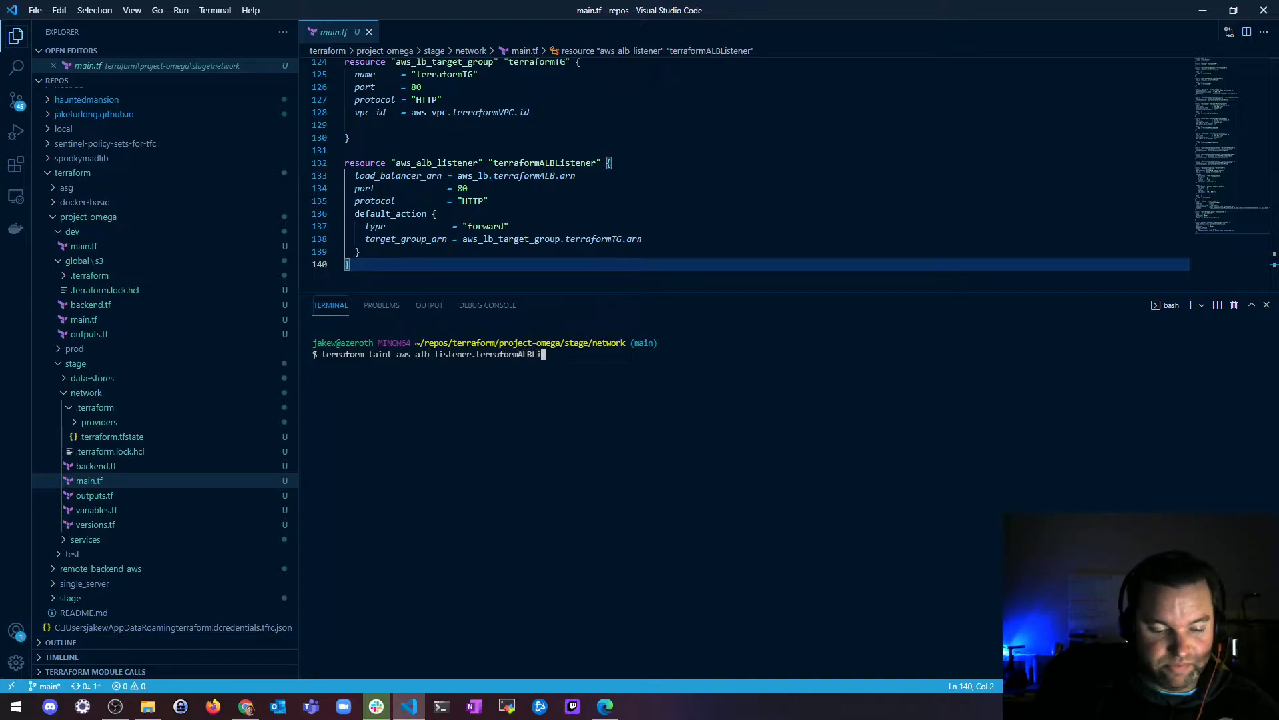
key(Return)
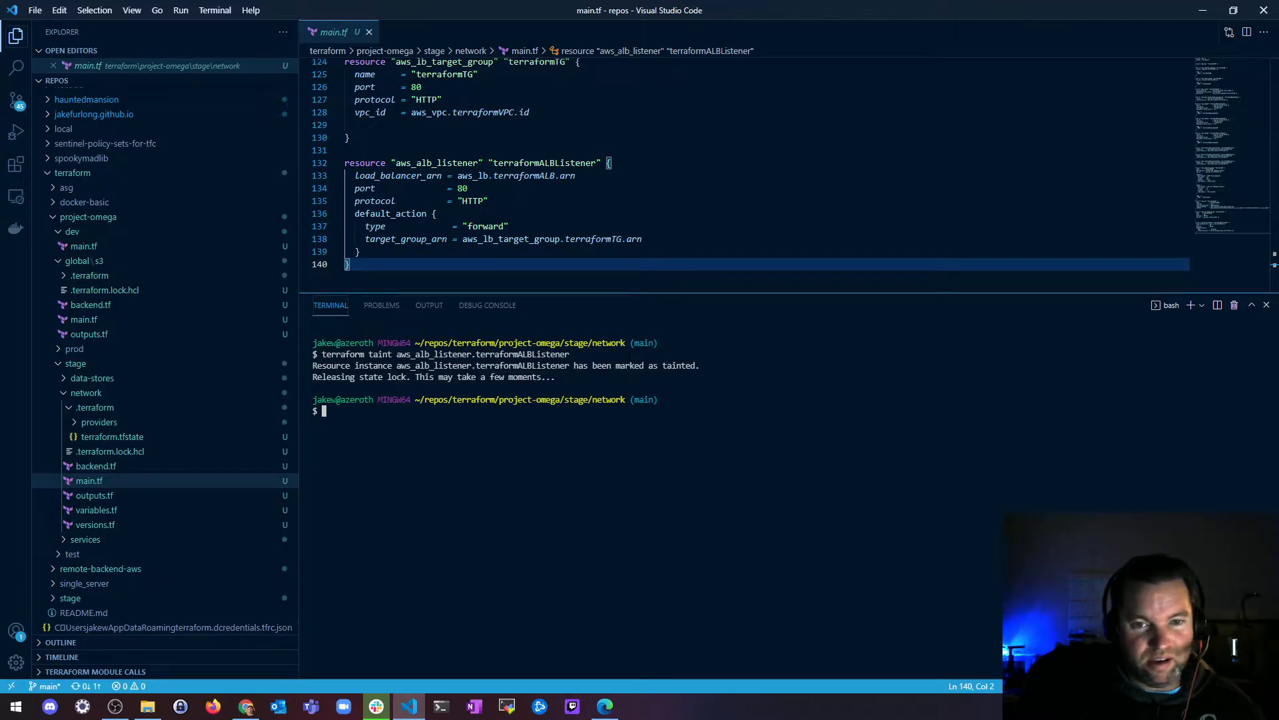
Run terraform apply, review the listener replacement plan, and abort at the approval prompt.
text(terra)
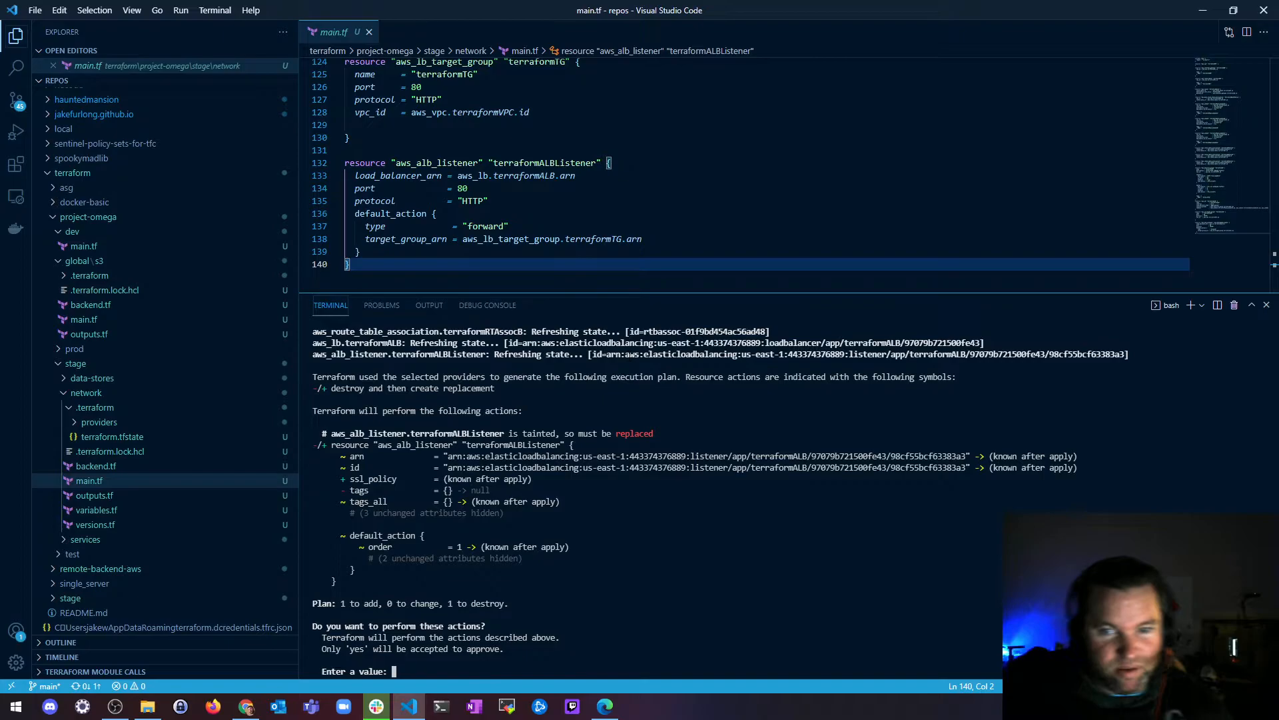
double_click(622, 433)
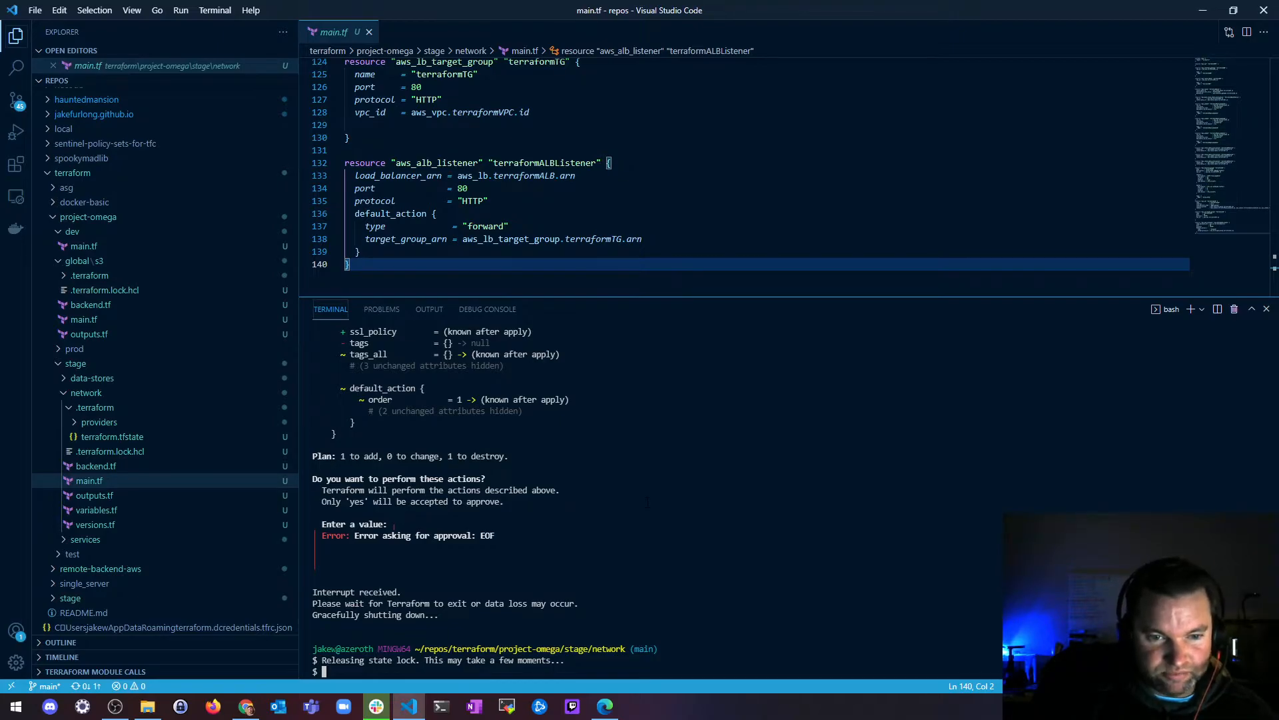
Check the Terraform version and untaint aws_alb_listener.terraformALBListener.
text(terraform version)
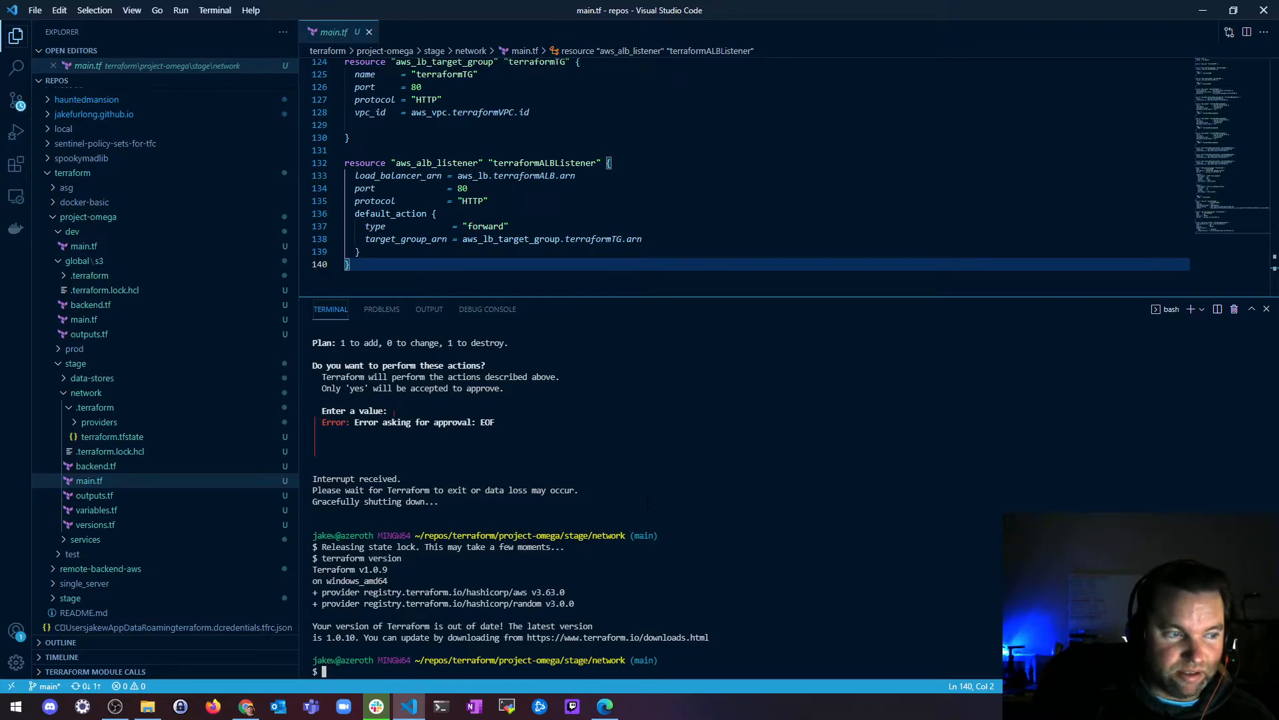
text(terraform a)
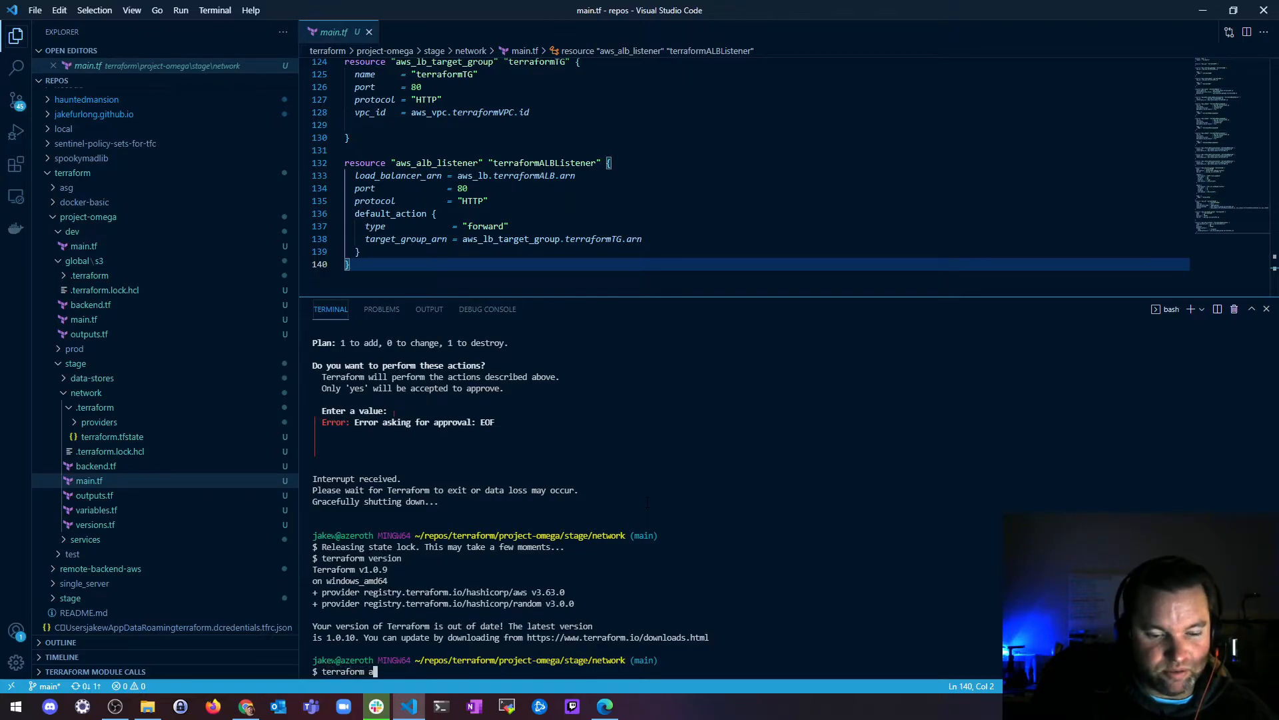
text(pply)
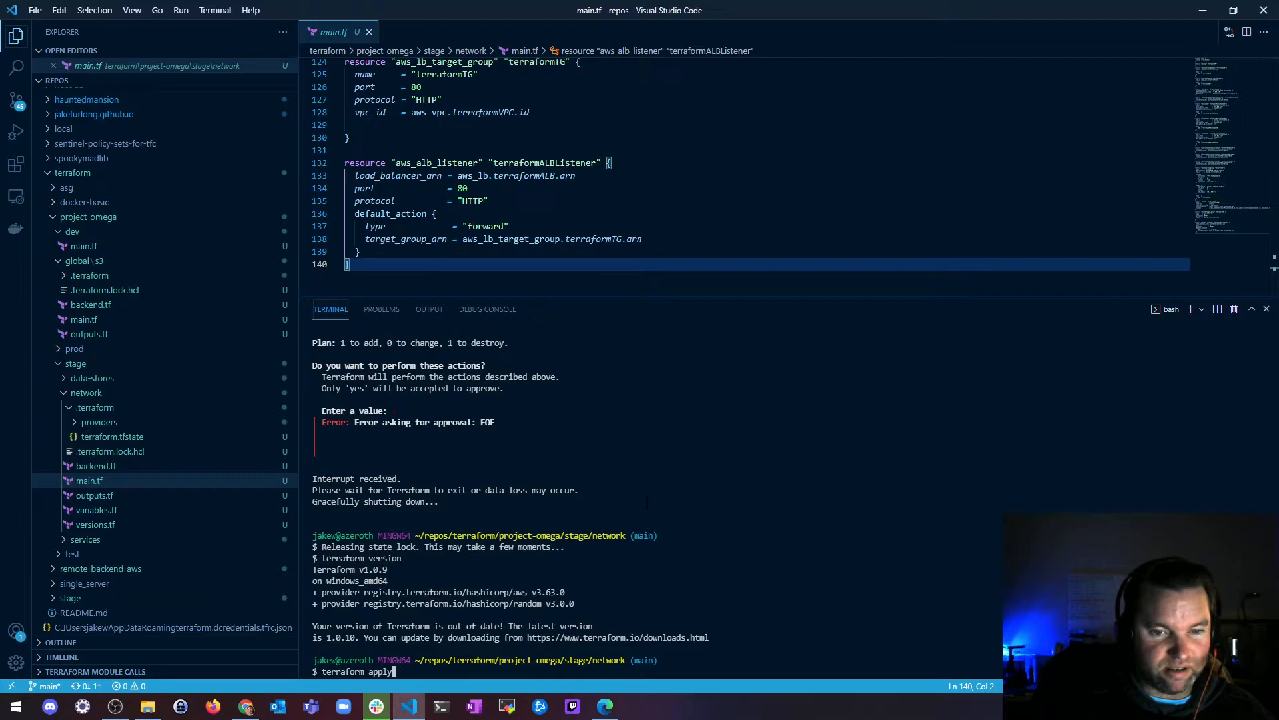
key(Backspace)
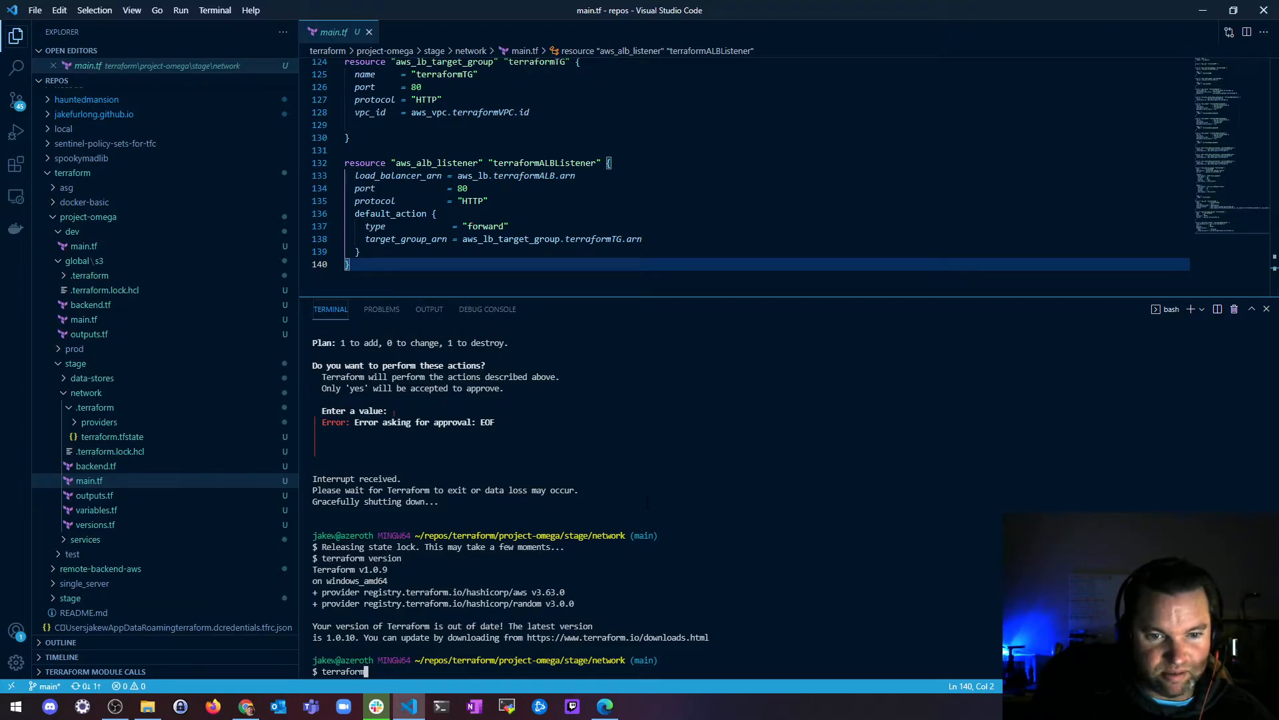
text(apply)
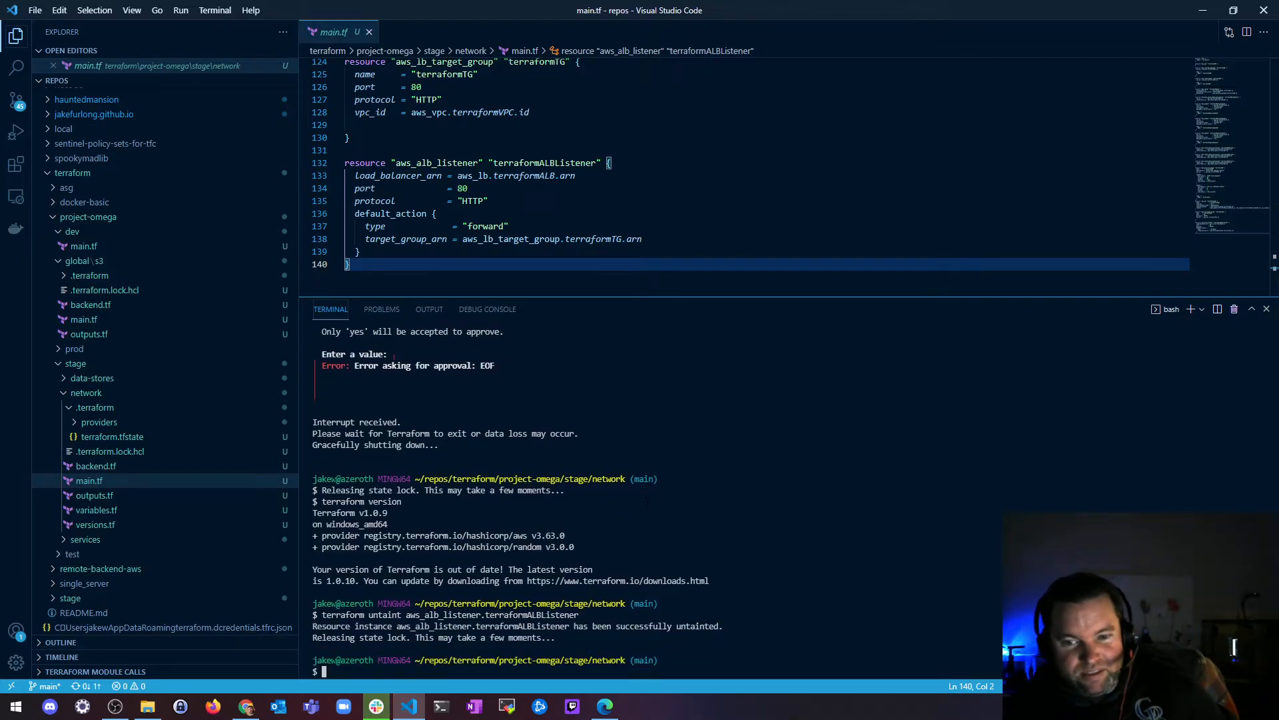
Run terraform plan and scroll through its 'No changes' output.
text(terraform plan)
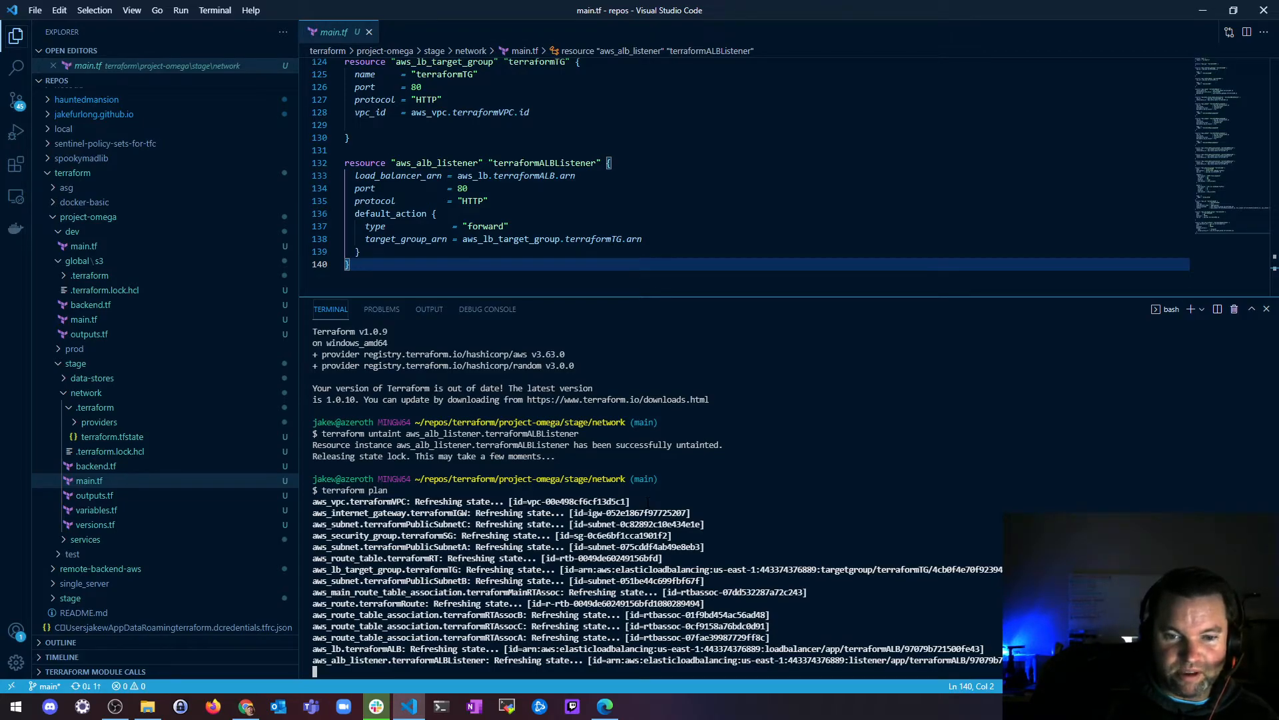
scroll(down, 3)
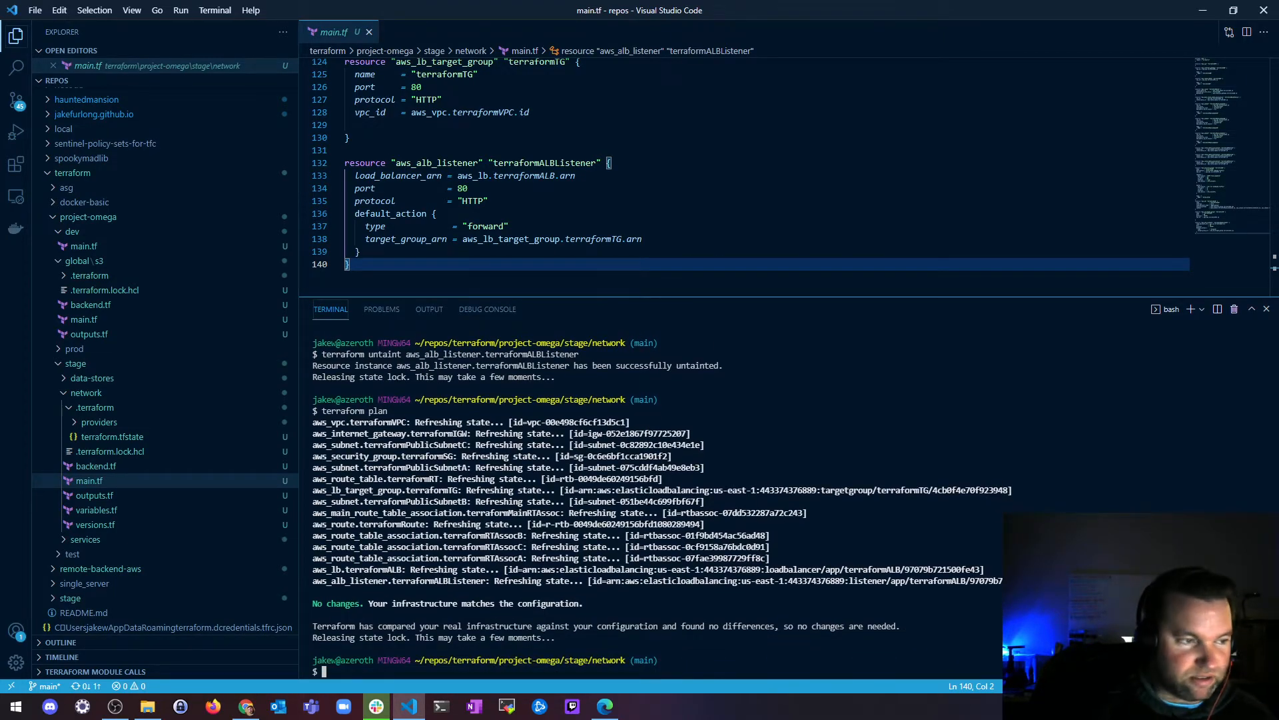
Run terraform apply -replace="aws_alb_listener.terraformALBListener".
text(terraform pl)
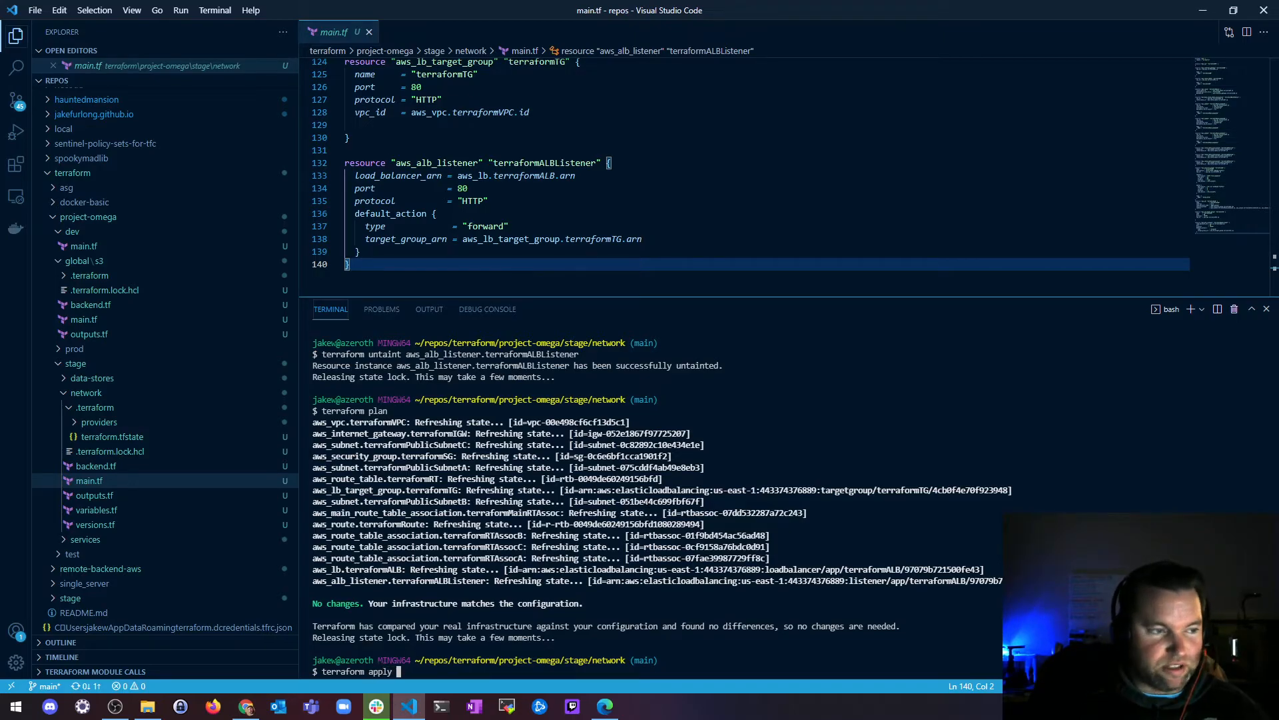
text(-replace=")
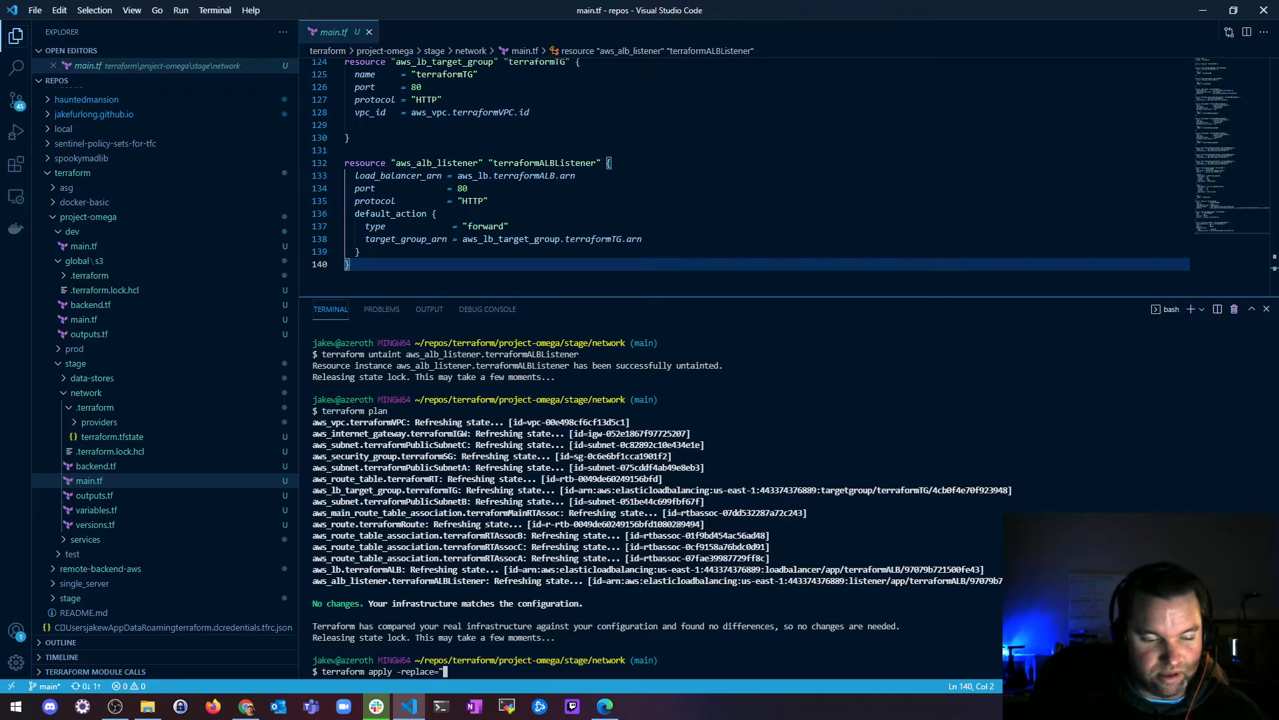
text(aws_alb_listener)
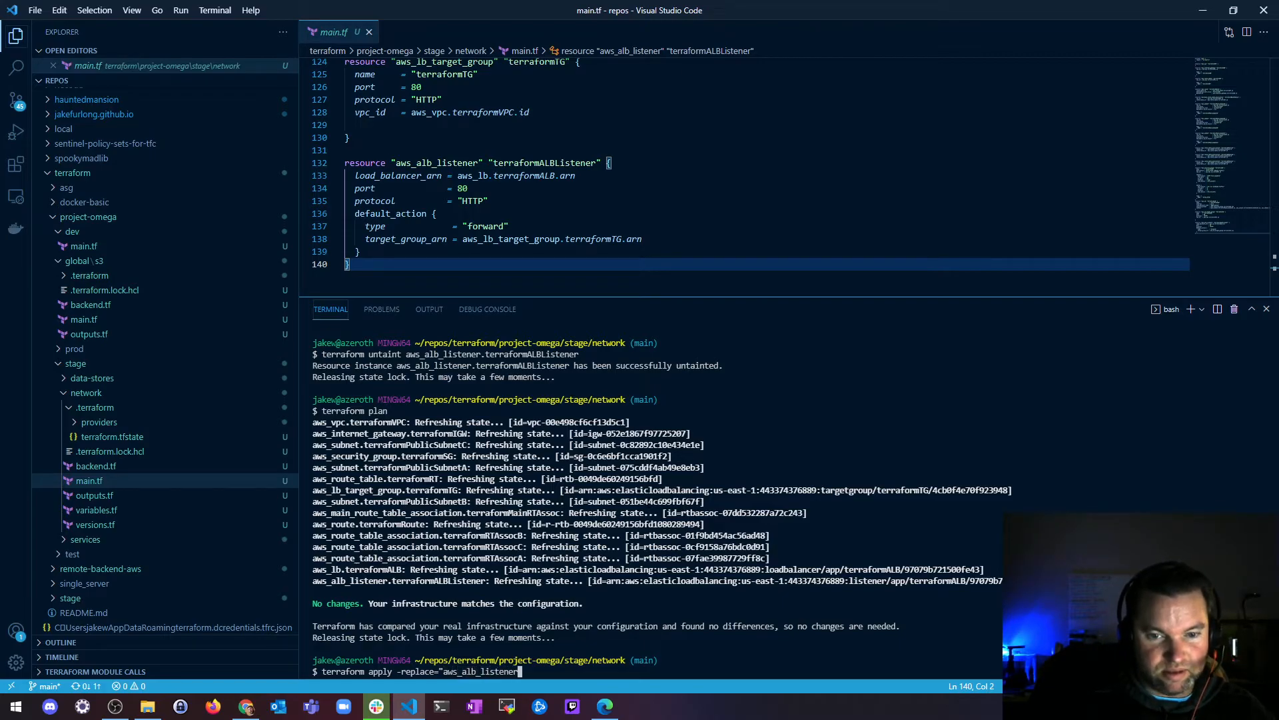
text(.)
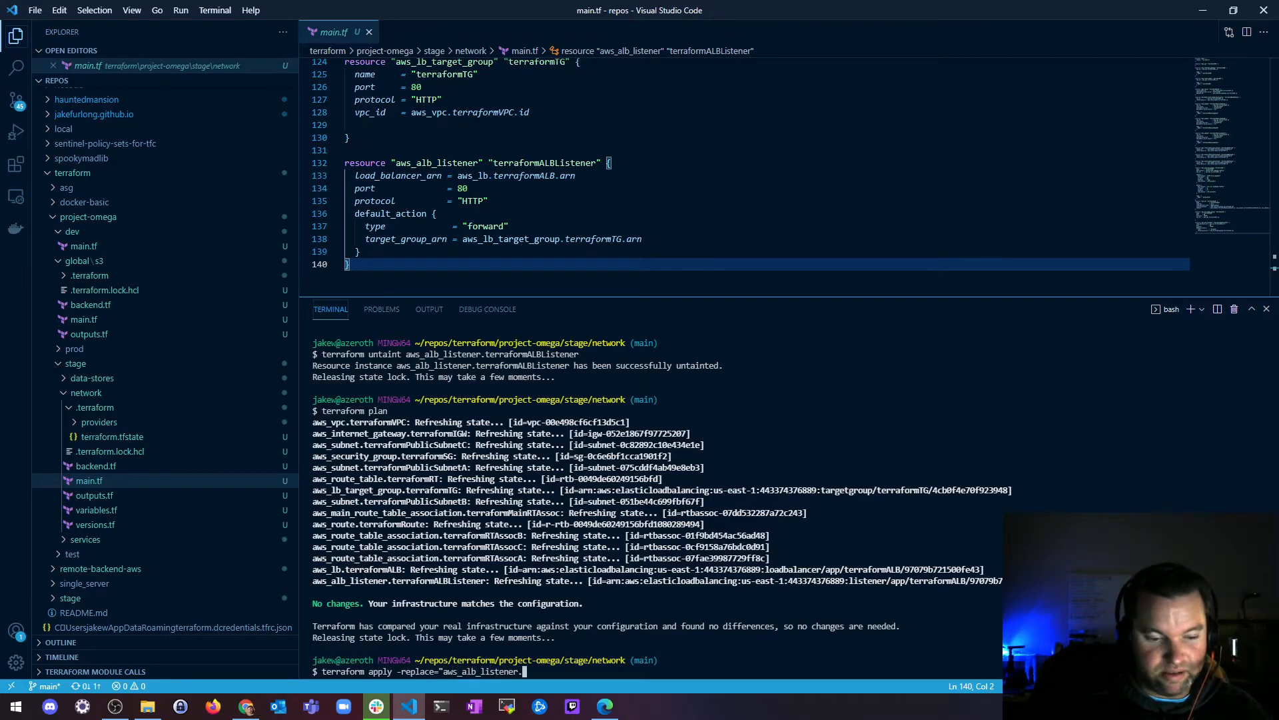
text(terraformALBL)
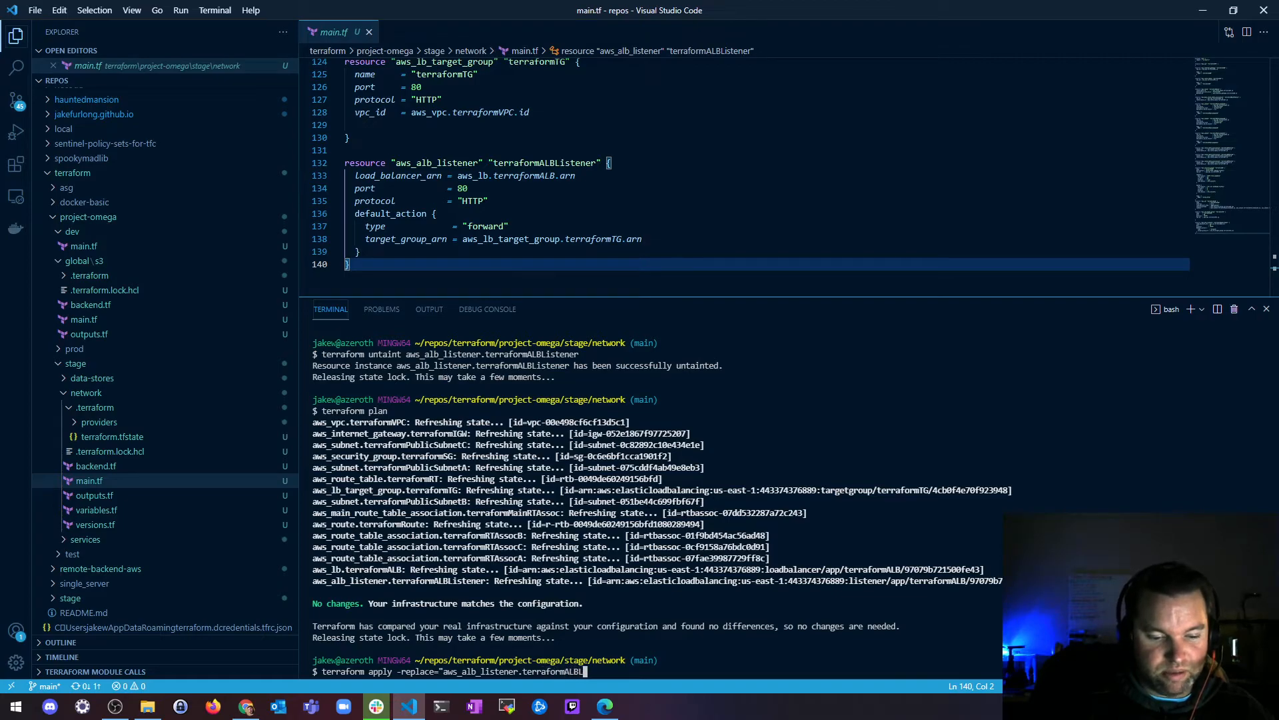
text(istener")
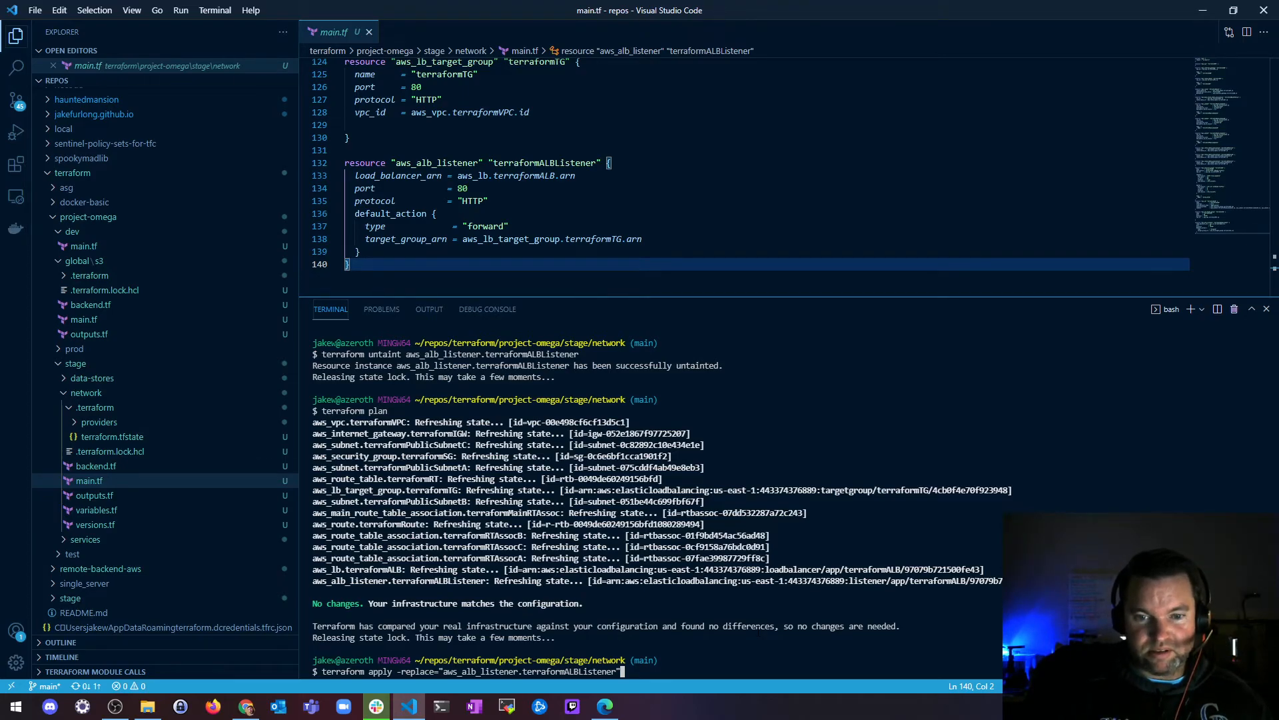
key(Return)
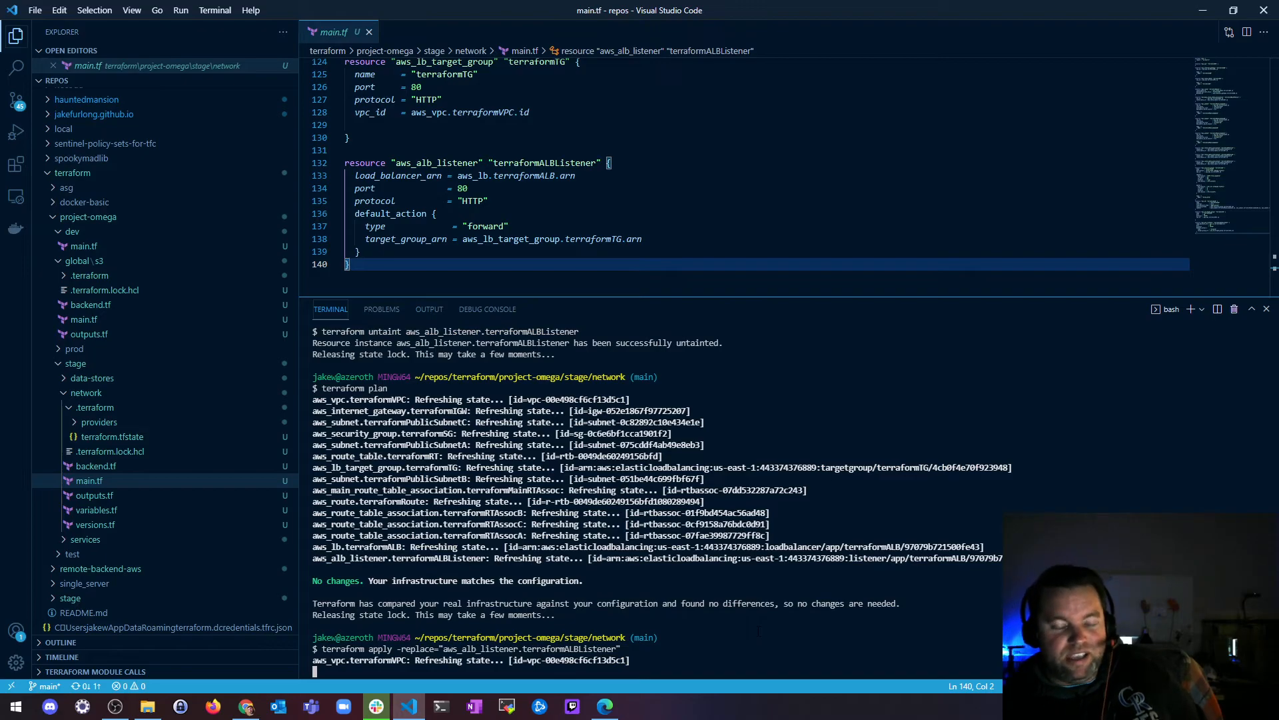
Review and approve the replacement plan (1 added, 1 destroyed), then deselect the listener code.
scroll(down, 3)
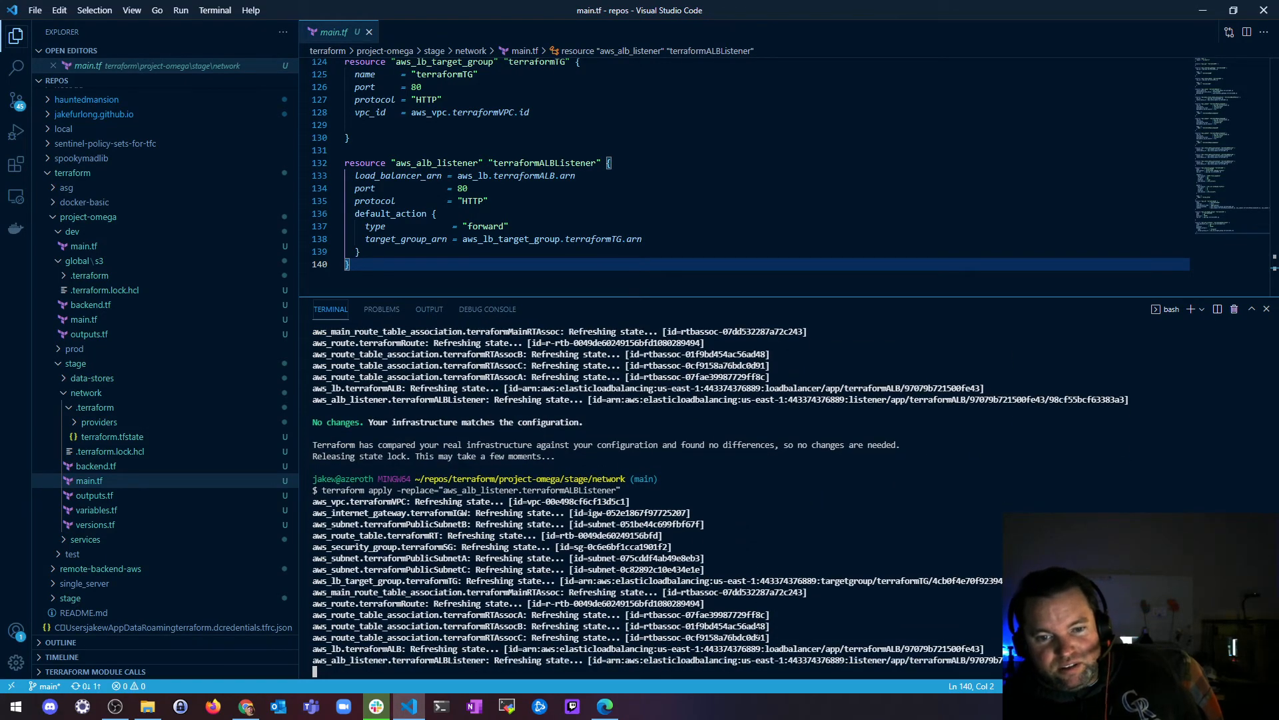
scroll(down, 3)
text(yes)
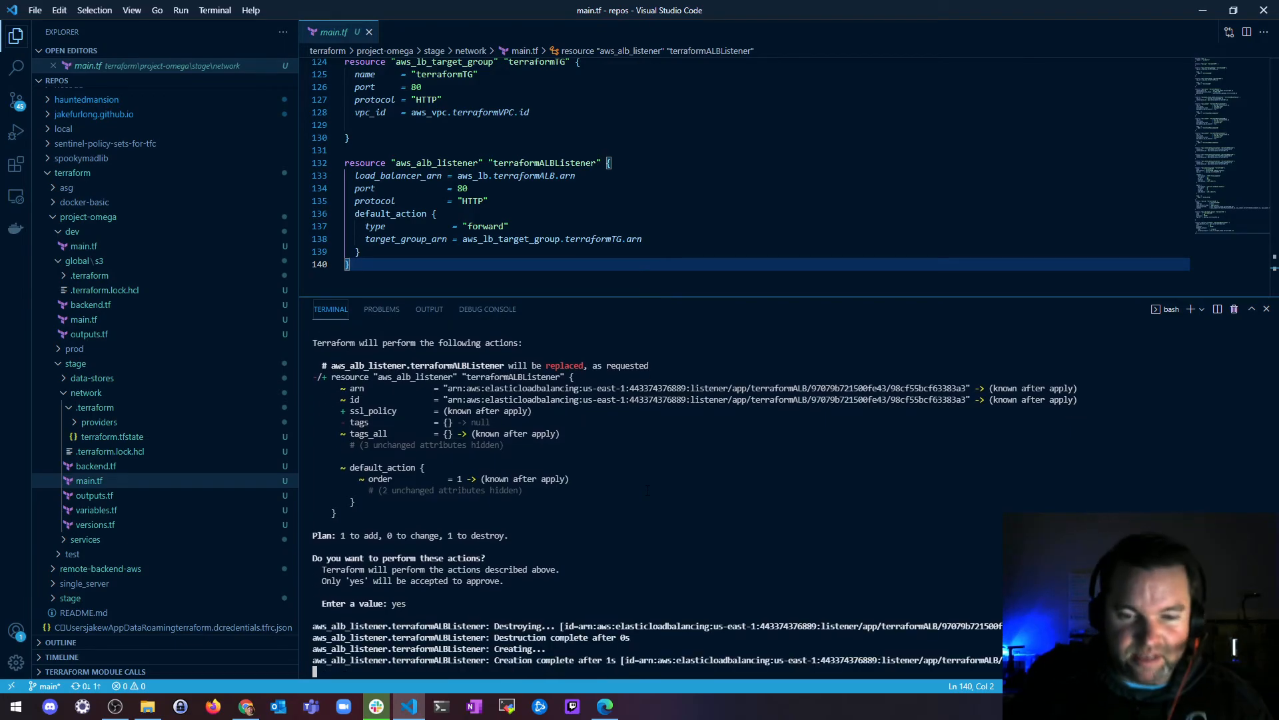
scroll(down, 3)
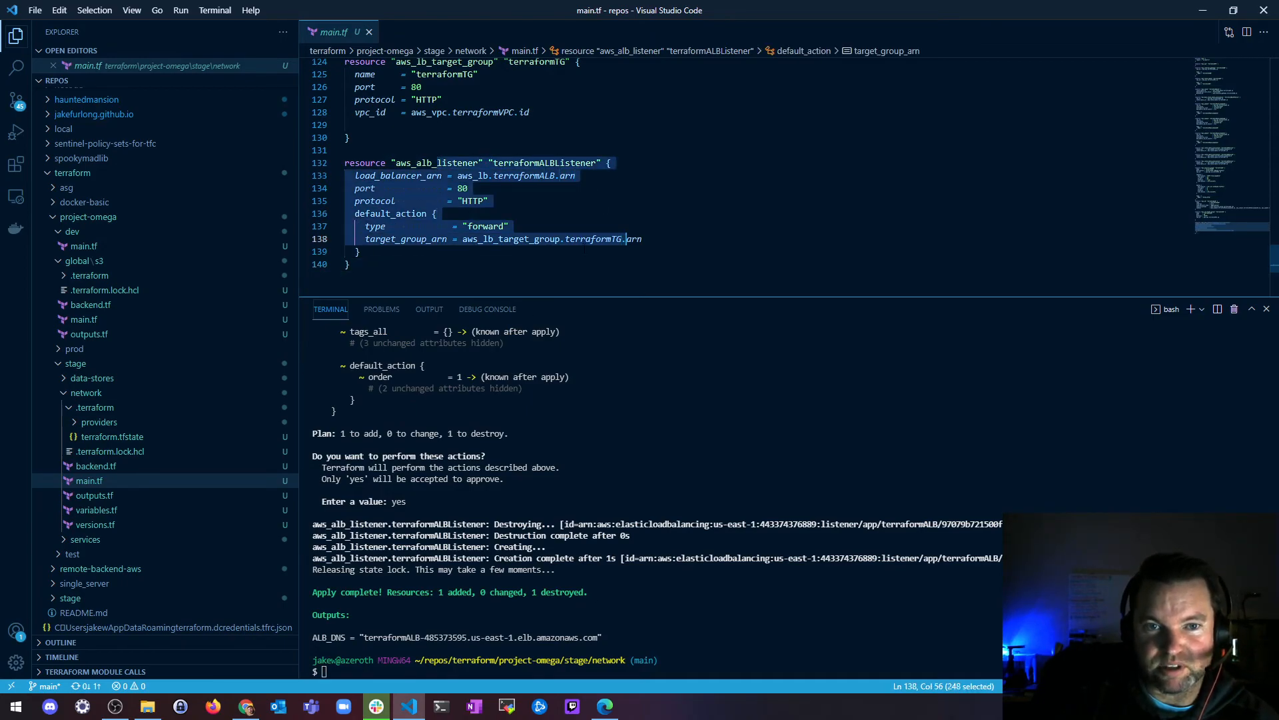
click(352, 251)
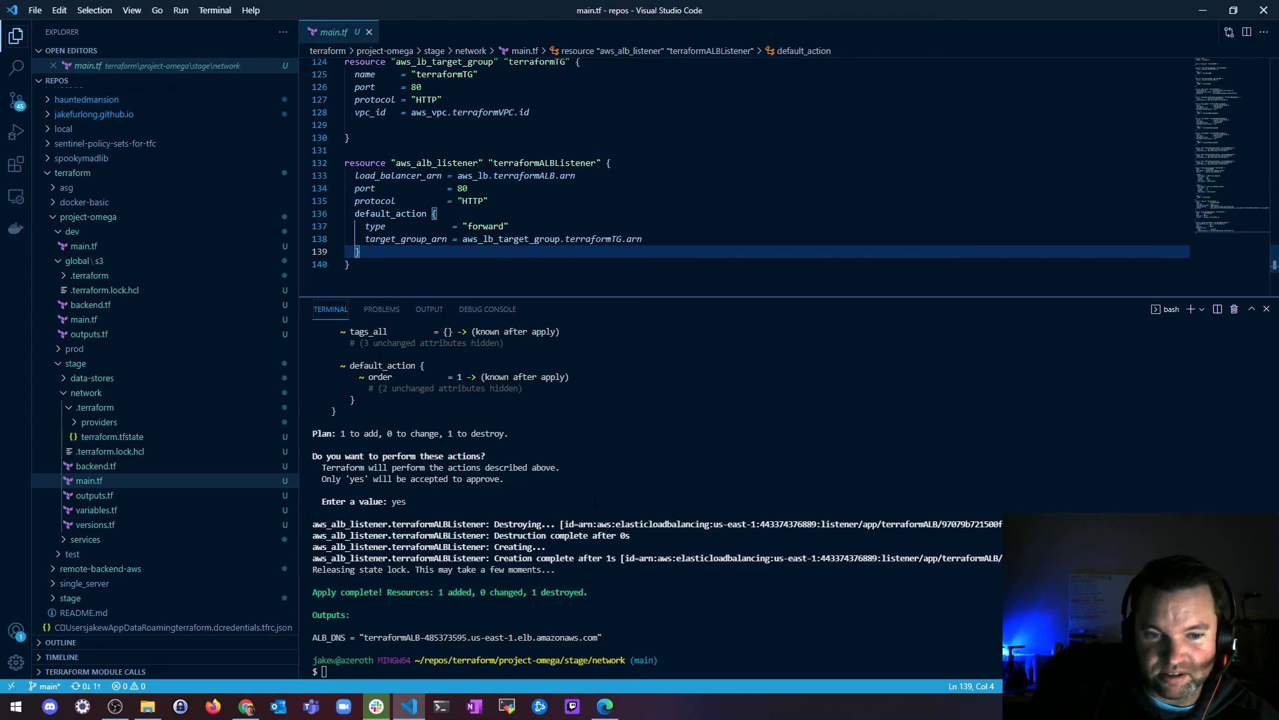